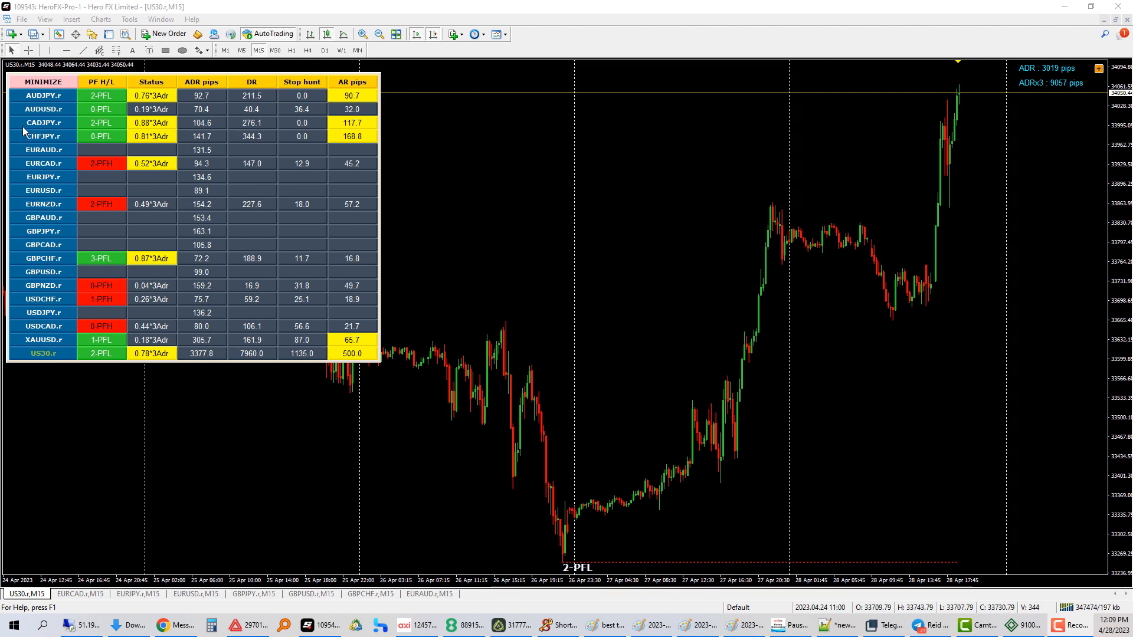
pyautogui.moveTo(25, 314)
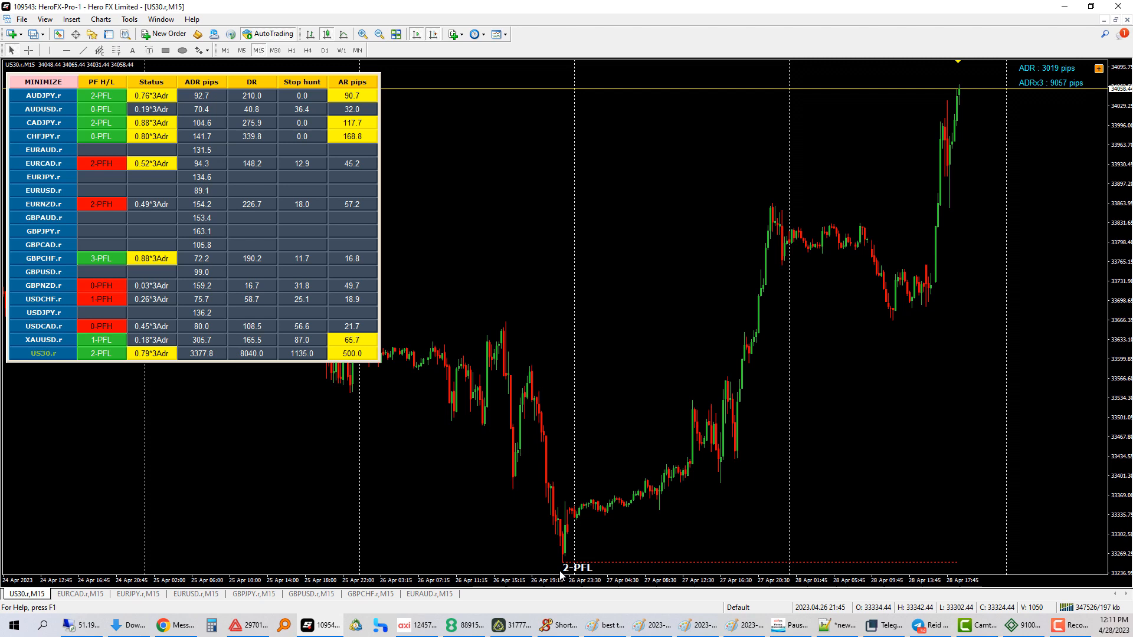
pyautogui.moveTo(584, 472)
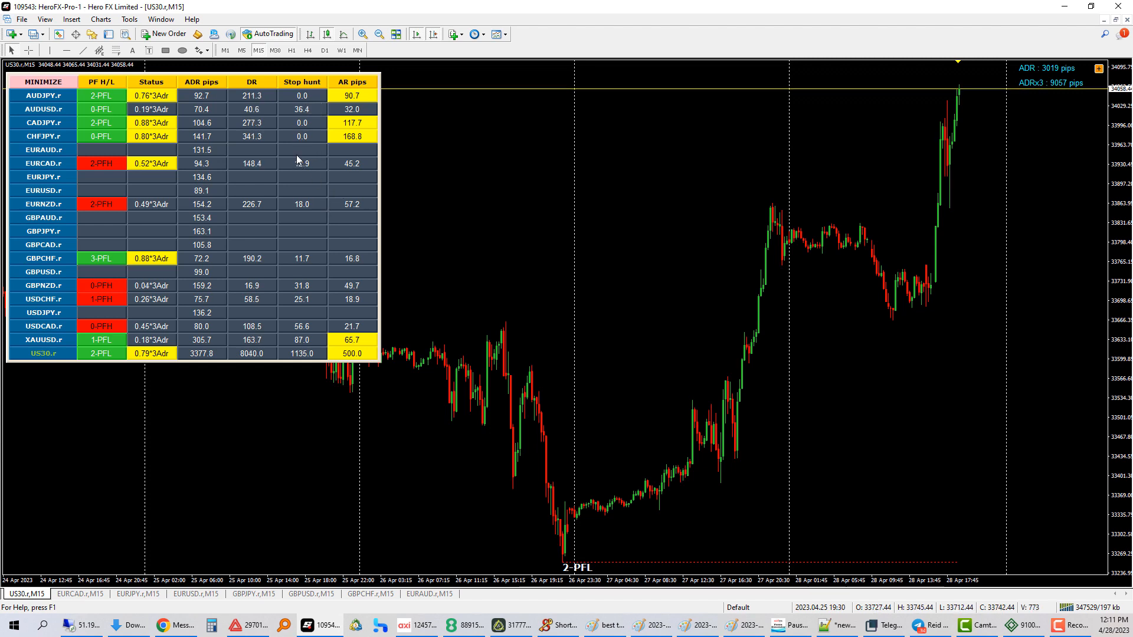
pyautogui.moveTo(791, 246)
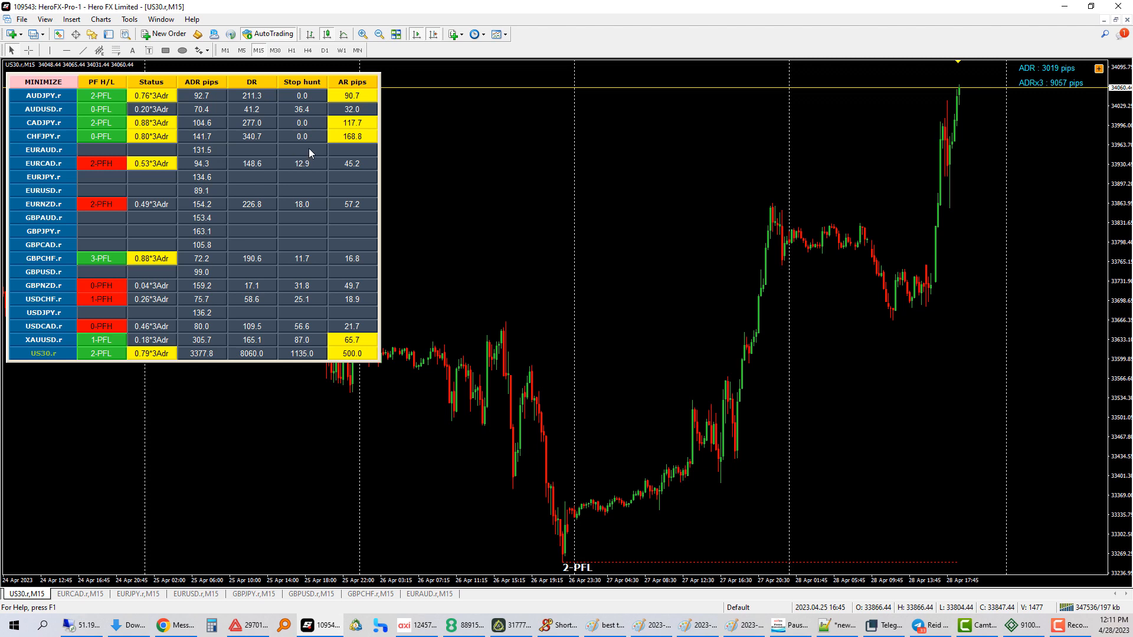
pyautogui.moveTo(305, 164)
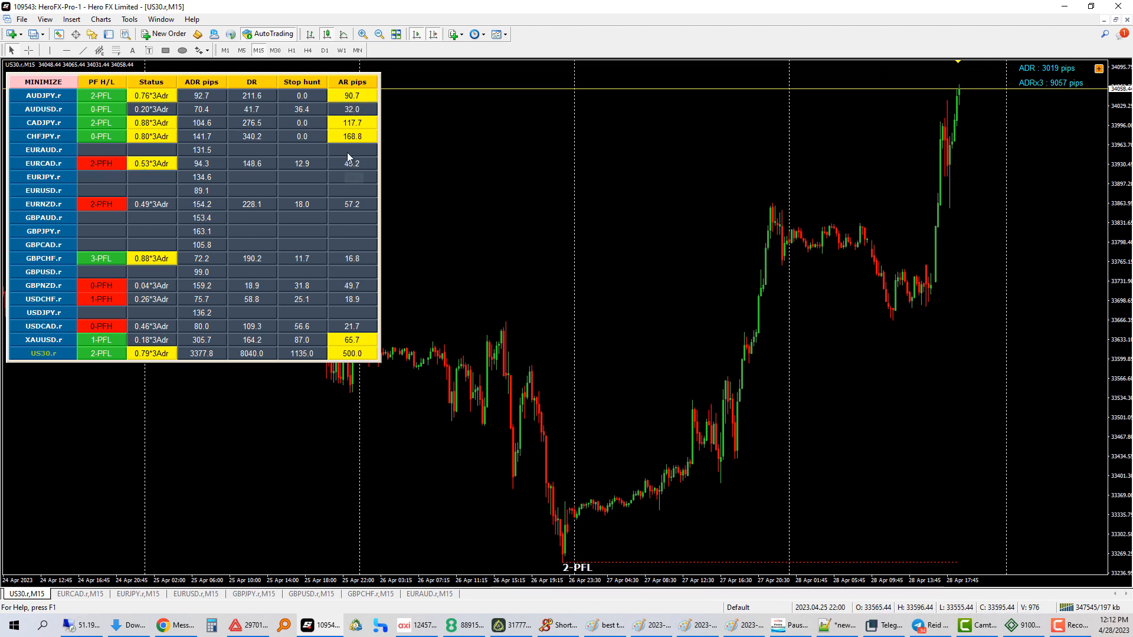
pyautogui.moveTo(408, 210)
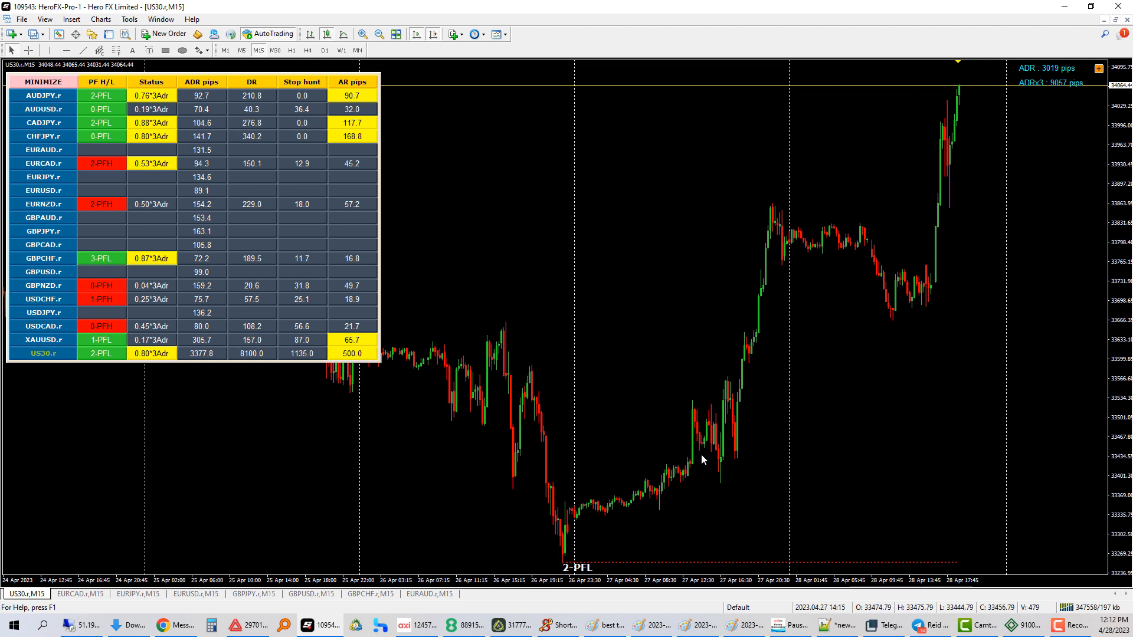
pyautogui.moveTo(566, 553)
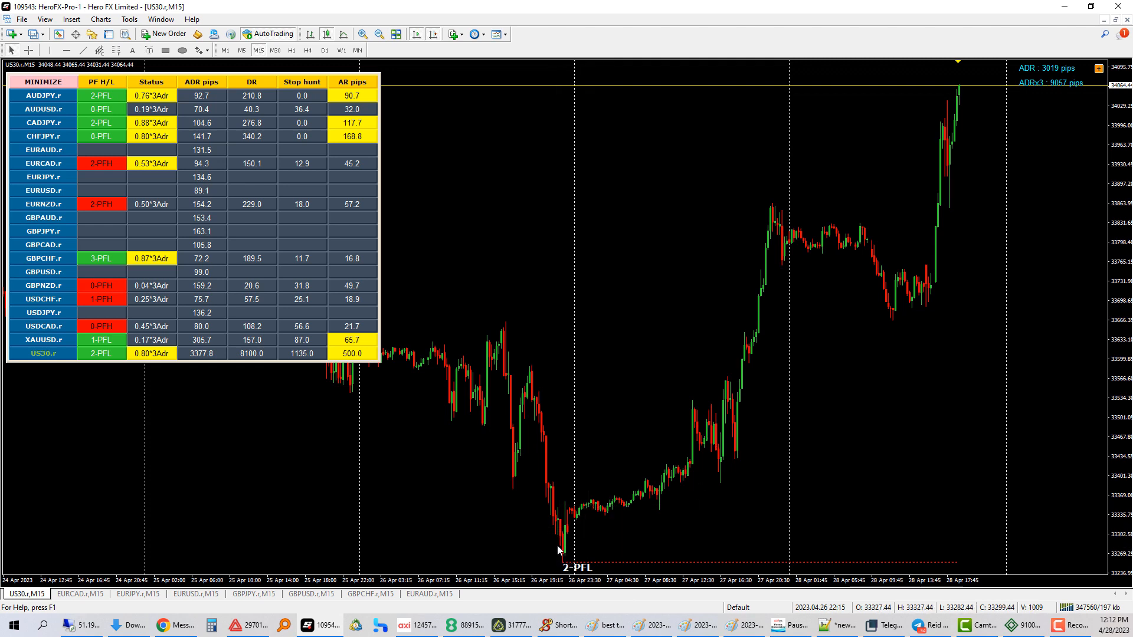
pyautogui.moveTo(693, 481)
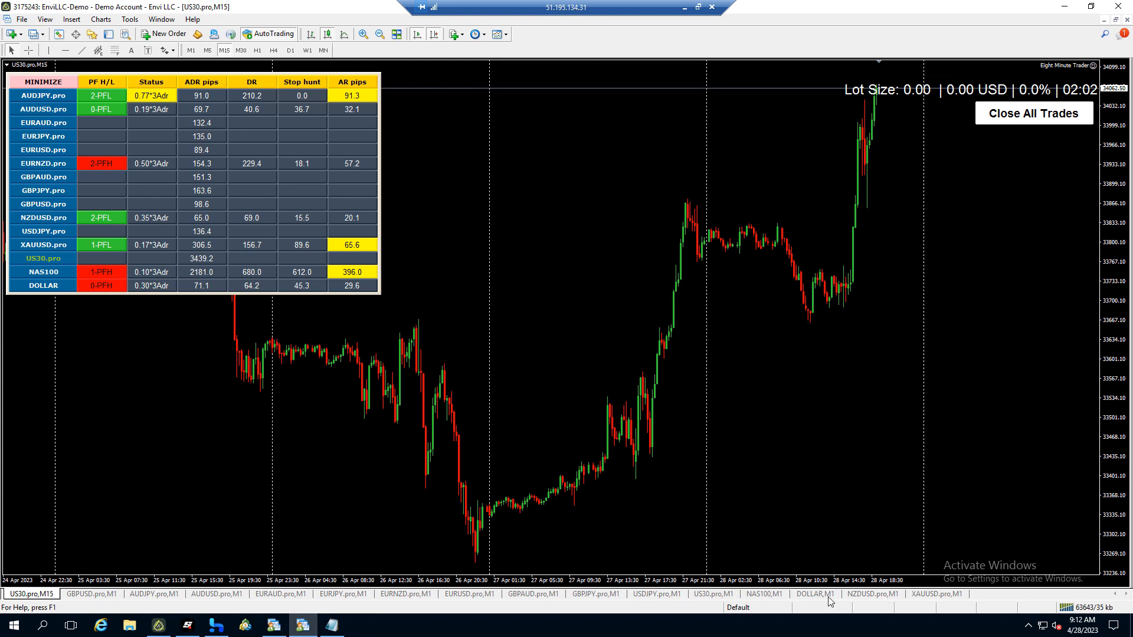
# - Show the demo US30.pro M1 chart, scrolled to its 1 Click Trader BUY signal
pyautogui.click(715, 595)
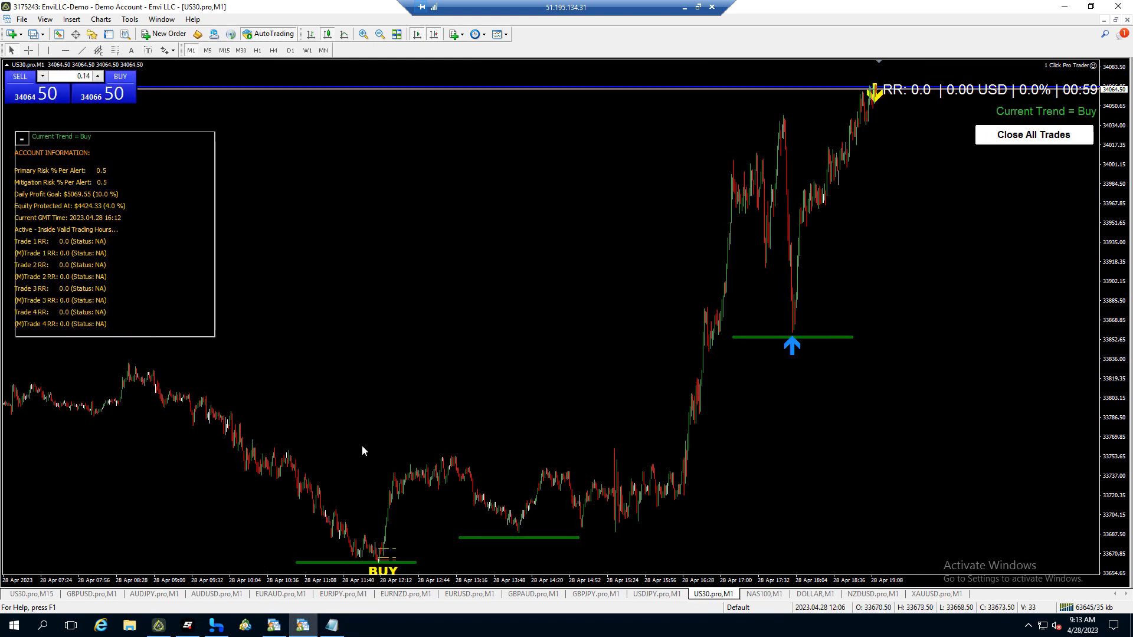
pyautogui.moveTo(376, 191)
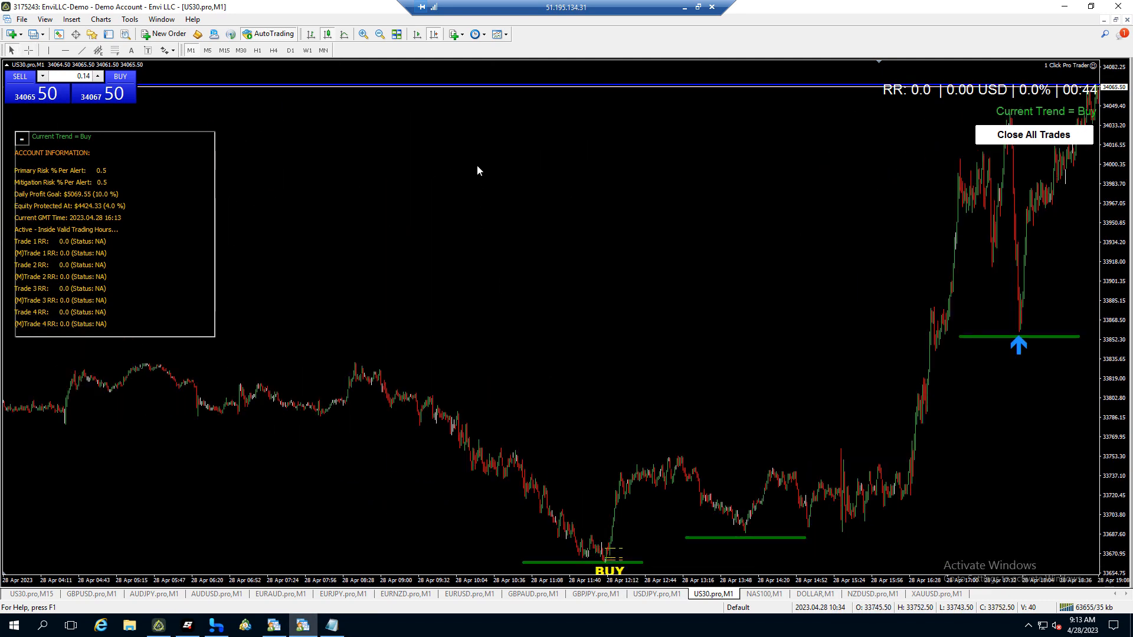
pyautogui.hscroll(3)
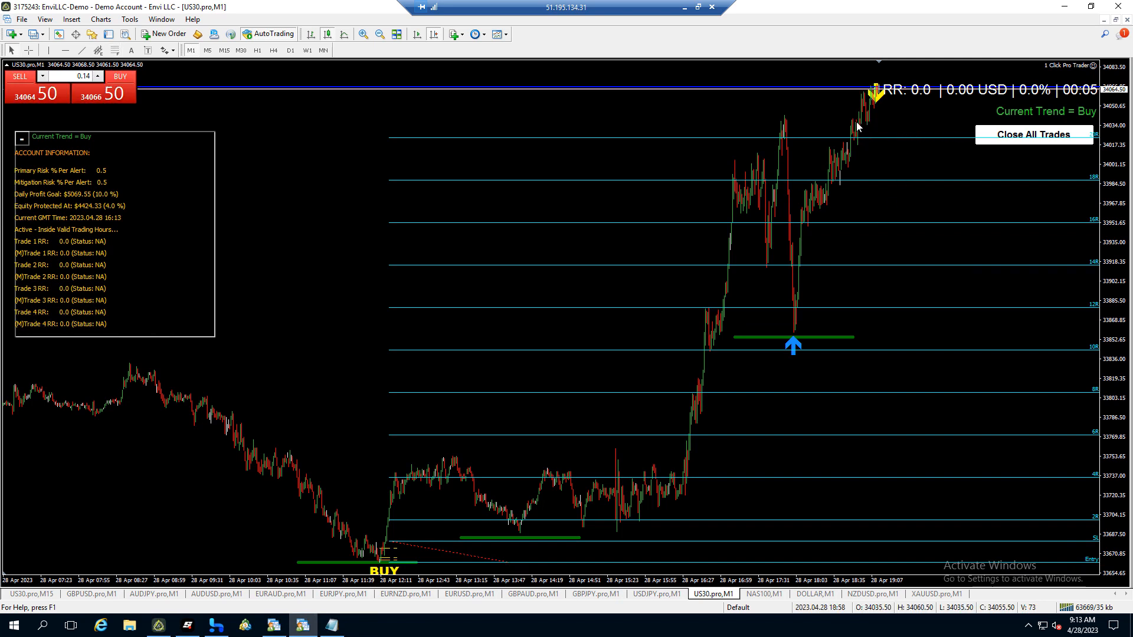
pyautogui.moveTo(745, 127)
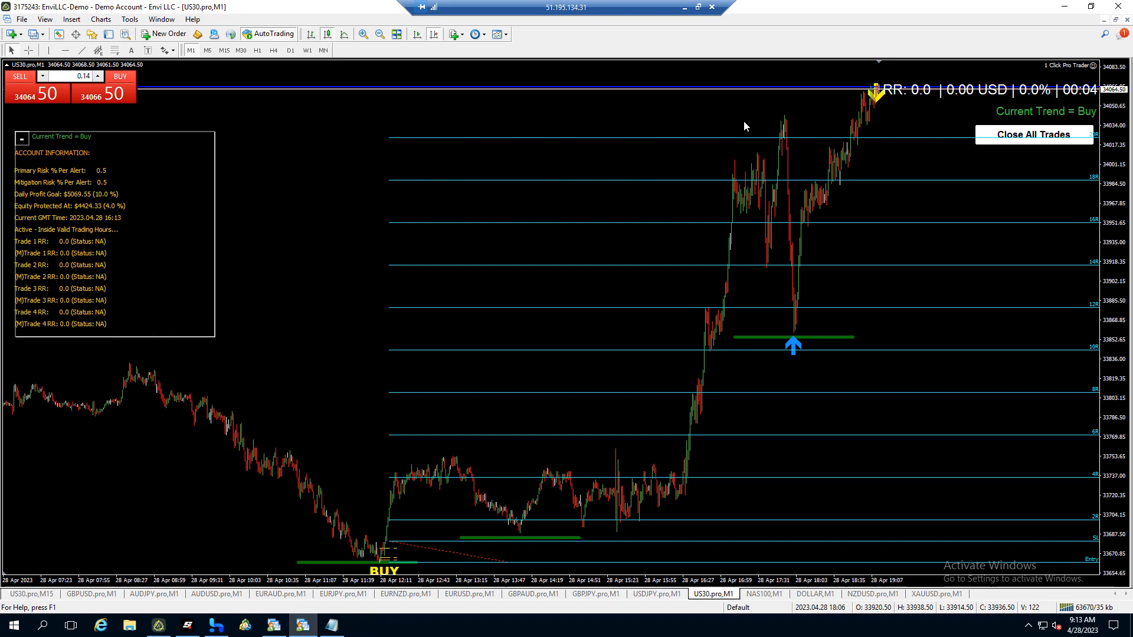
pyautogui.moveTo(791, 97)
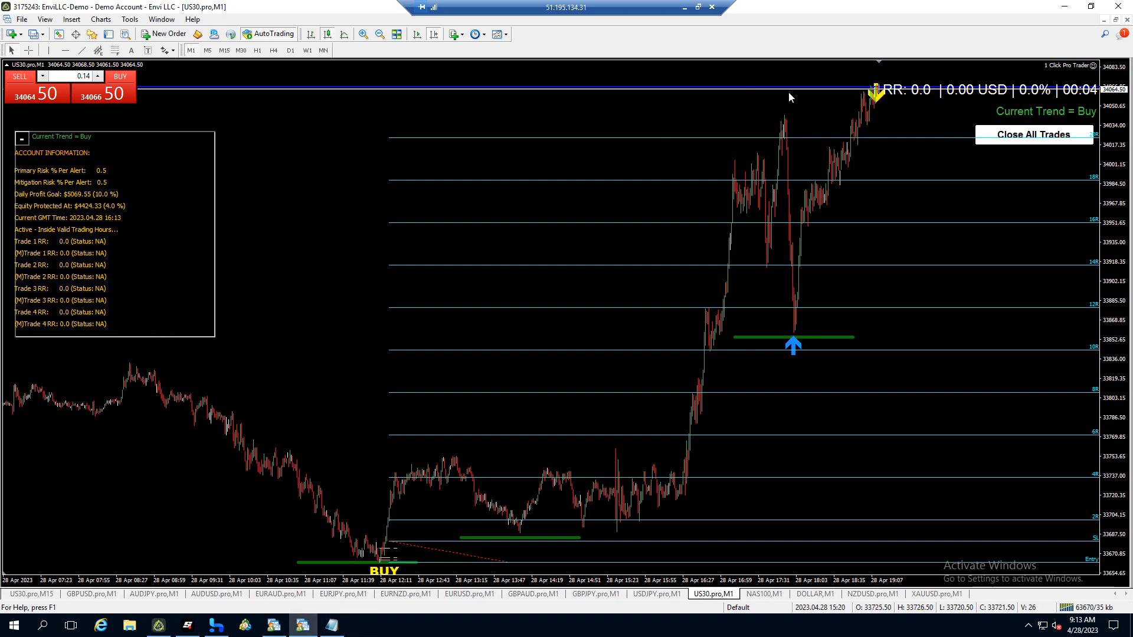
pyautogui.moveTo(738, 96)
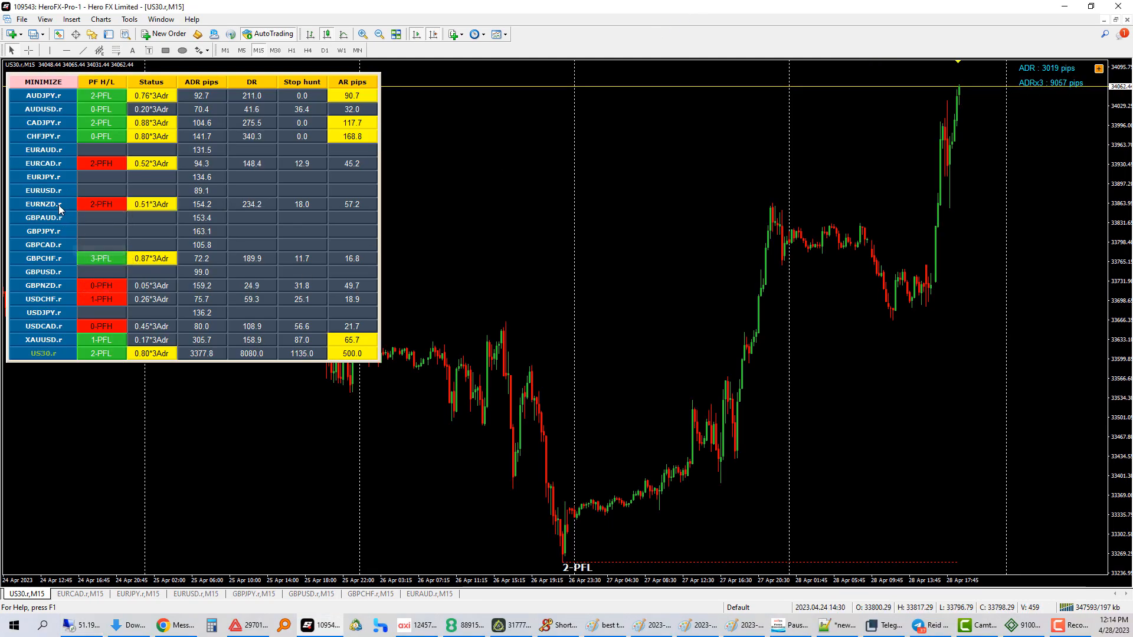
pyautogui.moveTo(101, 95)
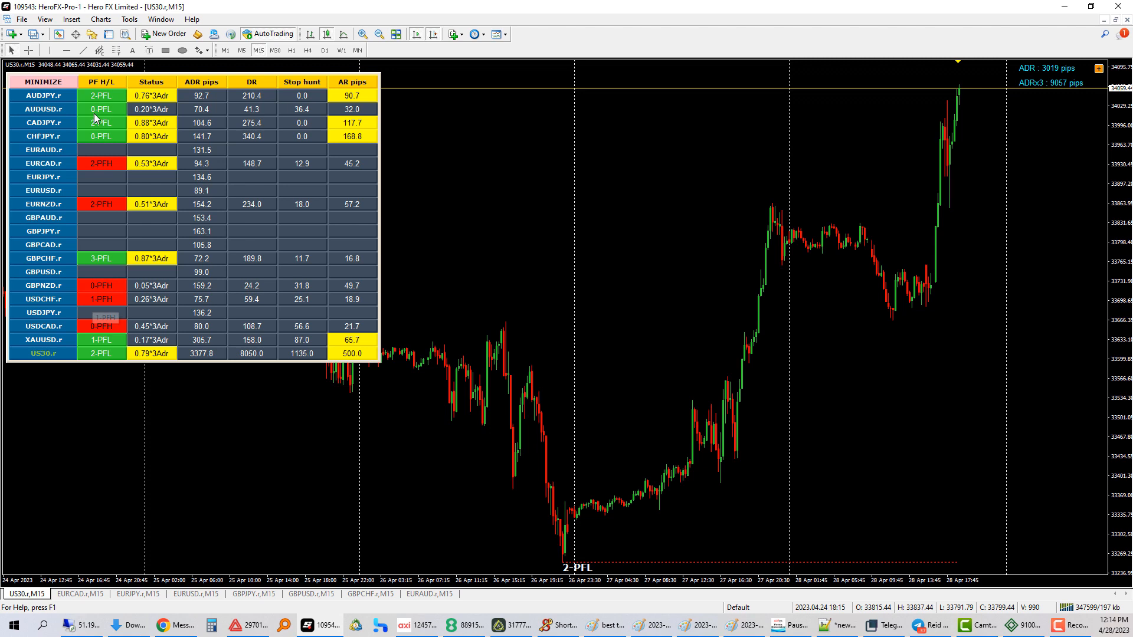
pyautogui.moveTo(103, 327)
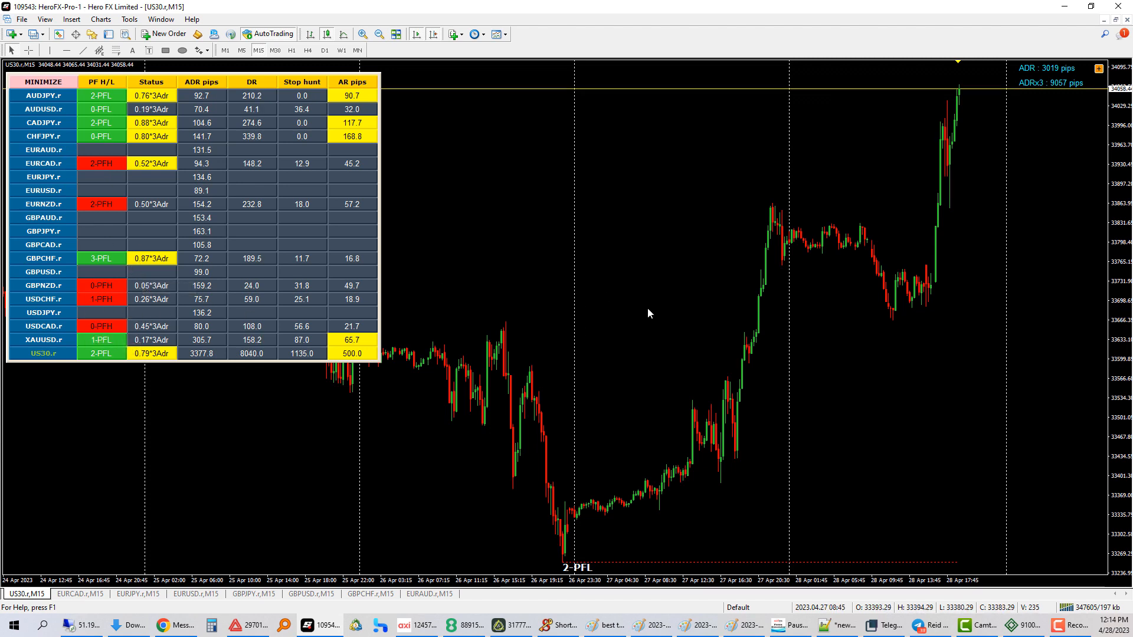
pyautogui.moveTo(305, 567)
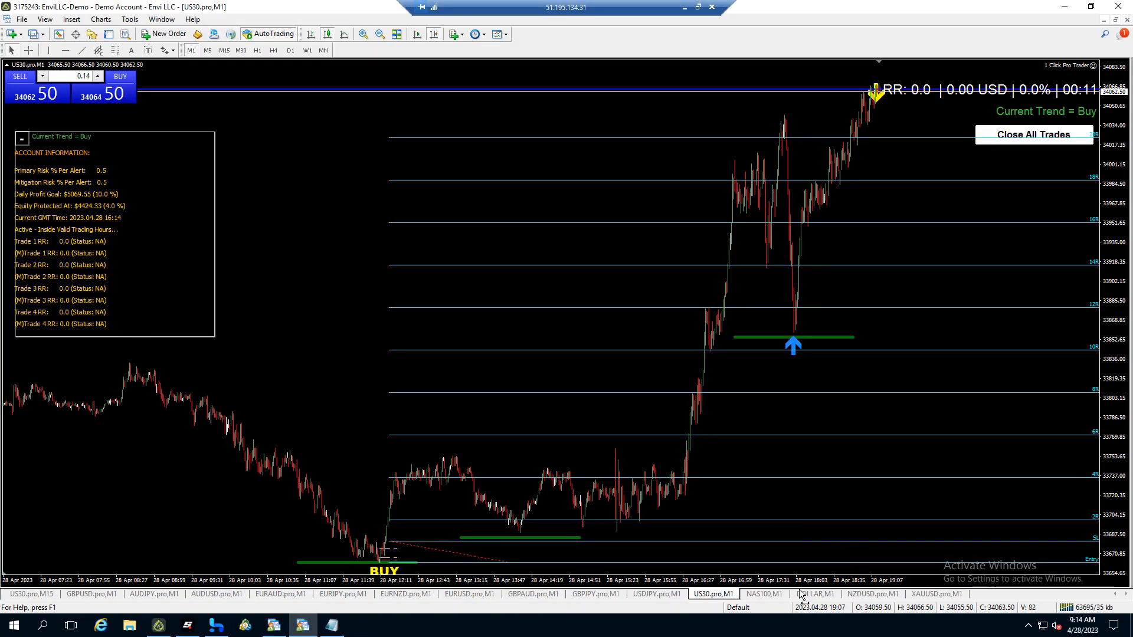
# - Switch to the NAS100 M1 chart tab to view its BUY signal
pyautogui.click(770, 610)
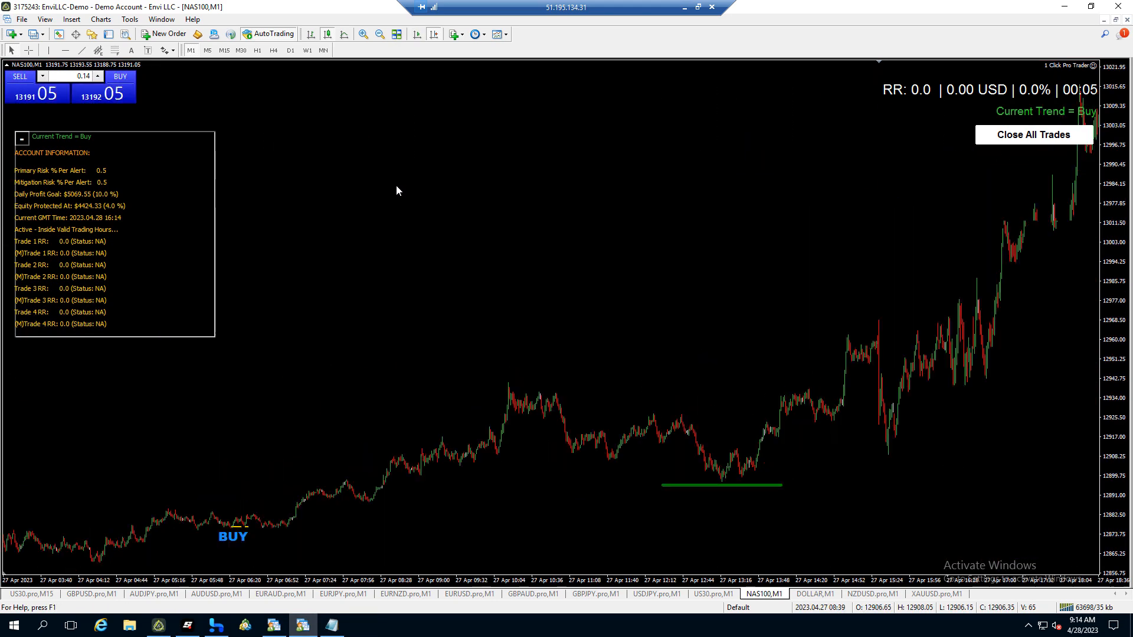
pyautogui.moveTo(406, 194)
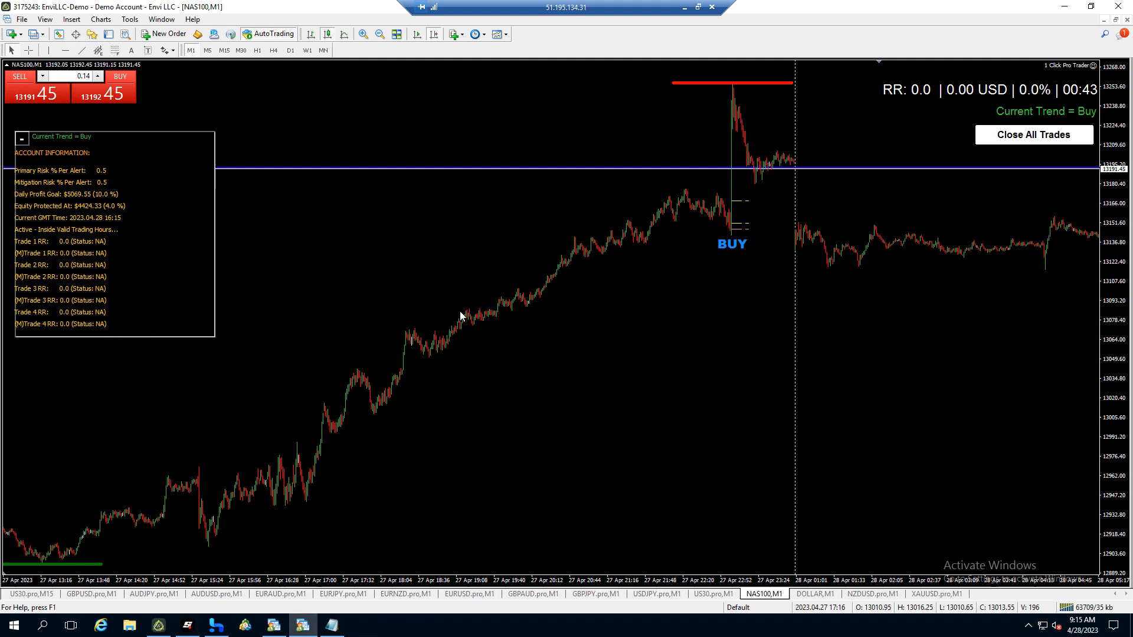
pyautogui.moveTo(681, 9)
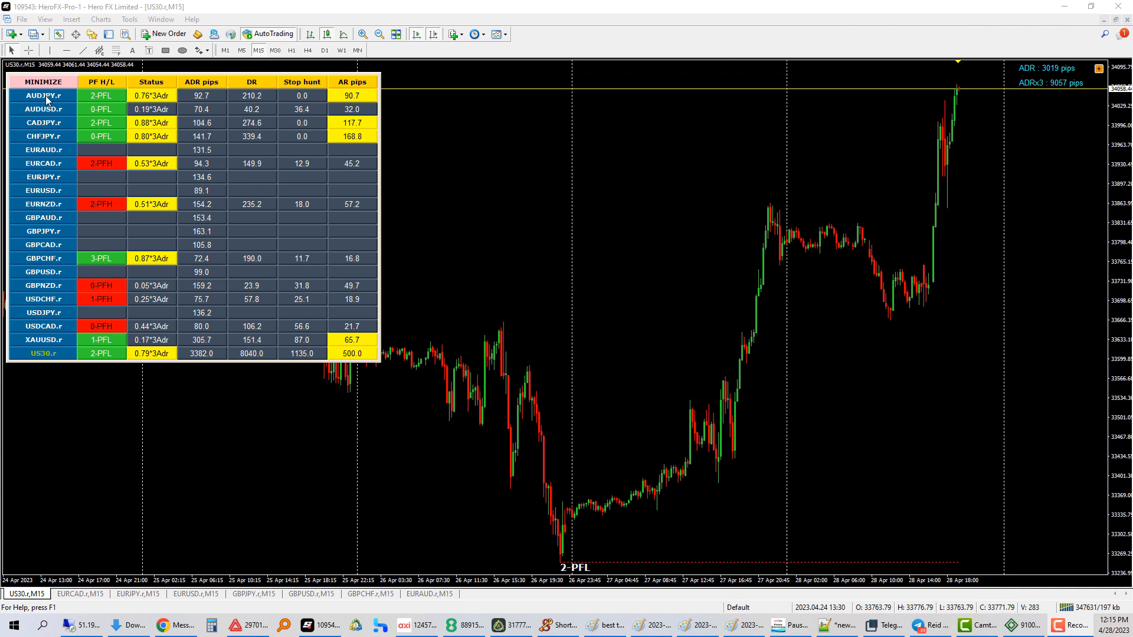
pyautogui.click(35, 99)
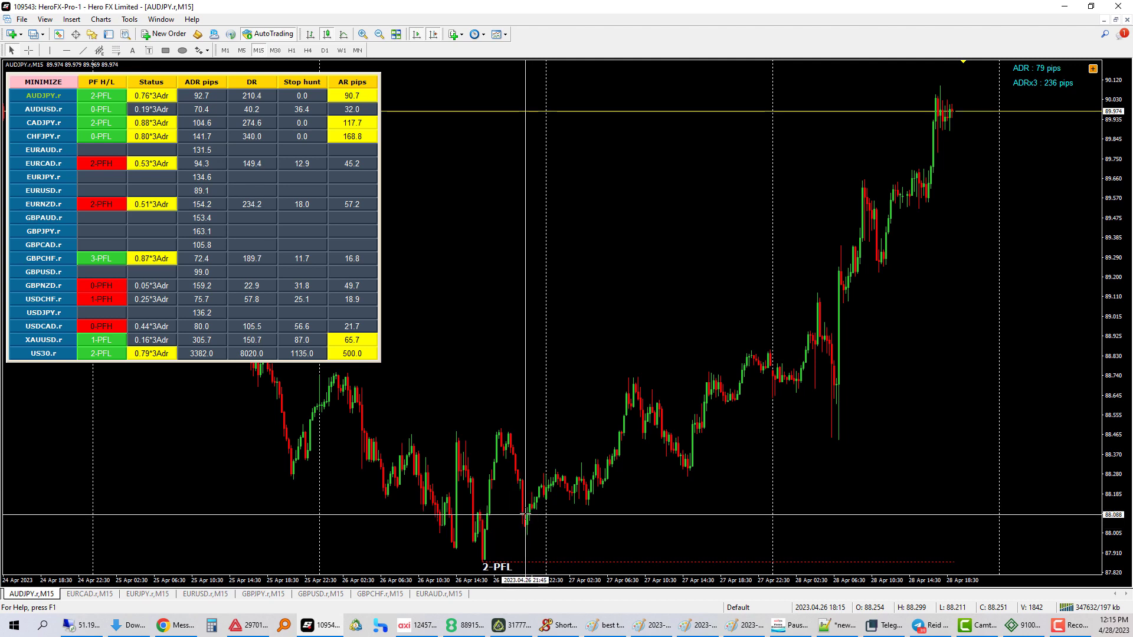
pyautogui.moveTo(538, 453)
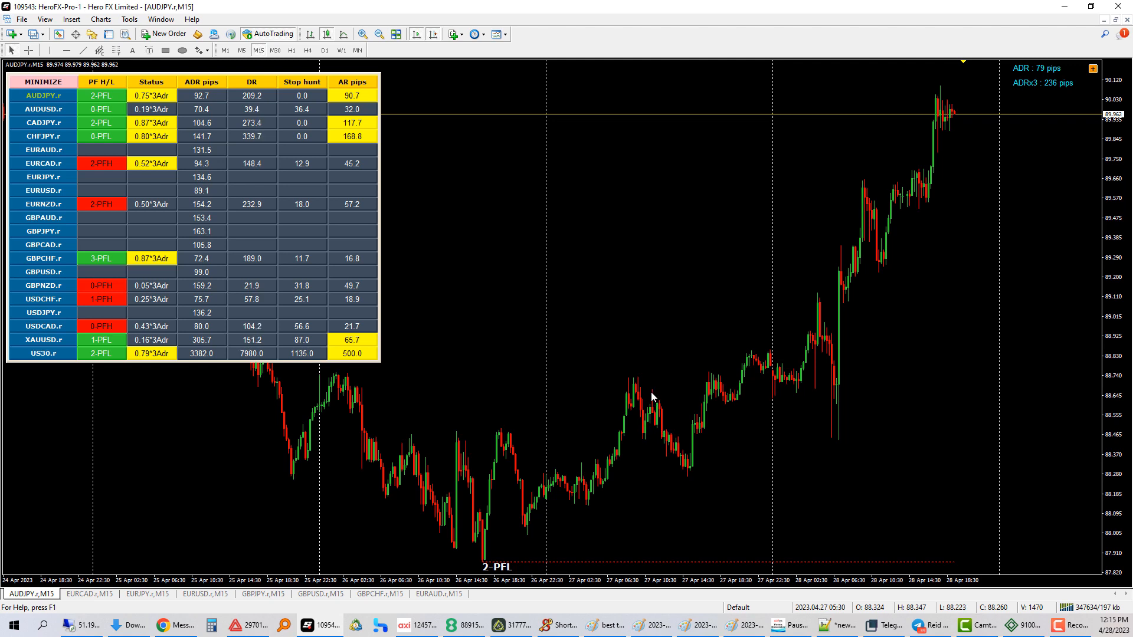
pyautogui.moveTo(660, 528)
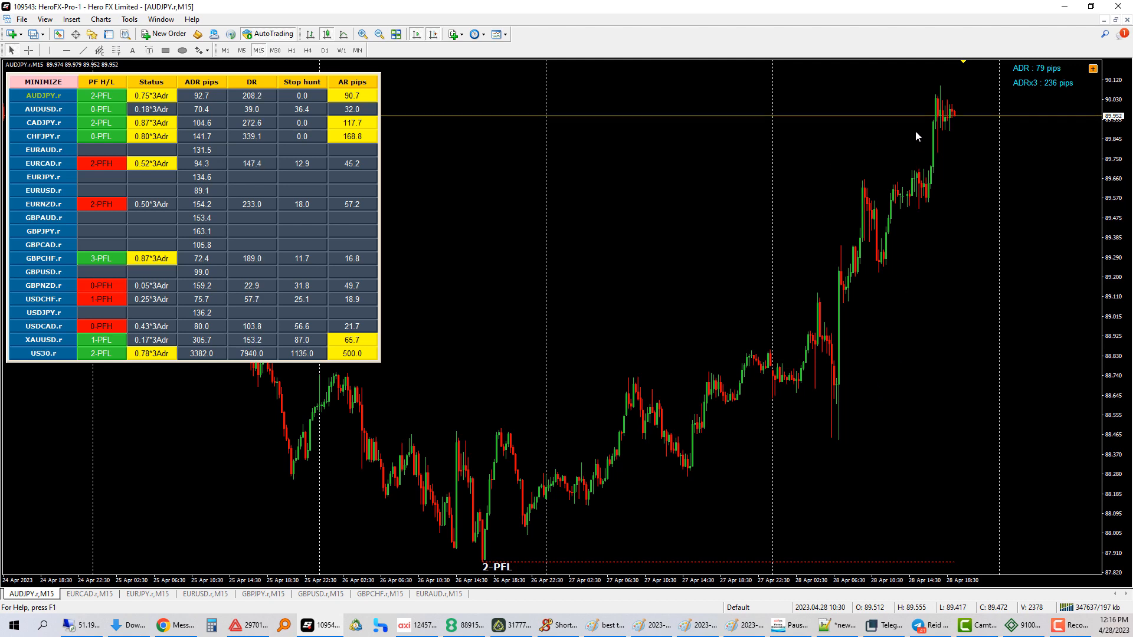
pyautogui.moveTo(1022, 123)
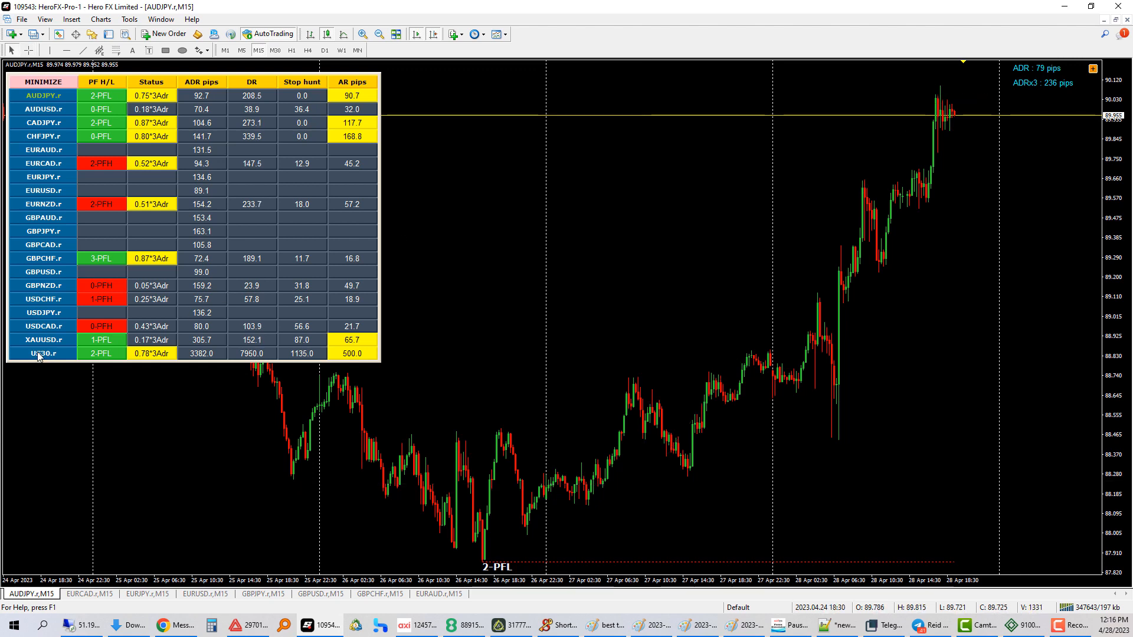
pyautogui.moveTo(39, 357)
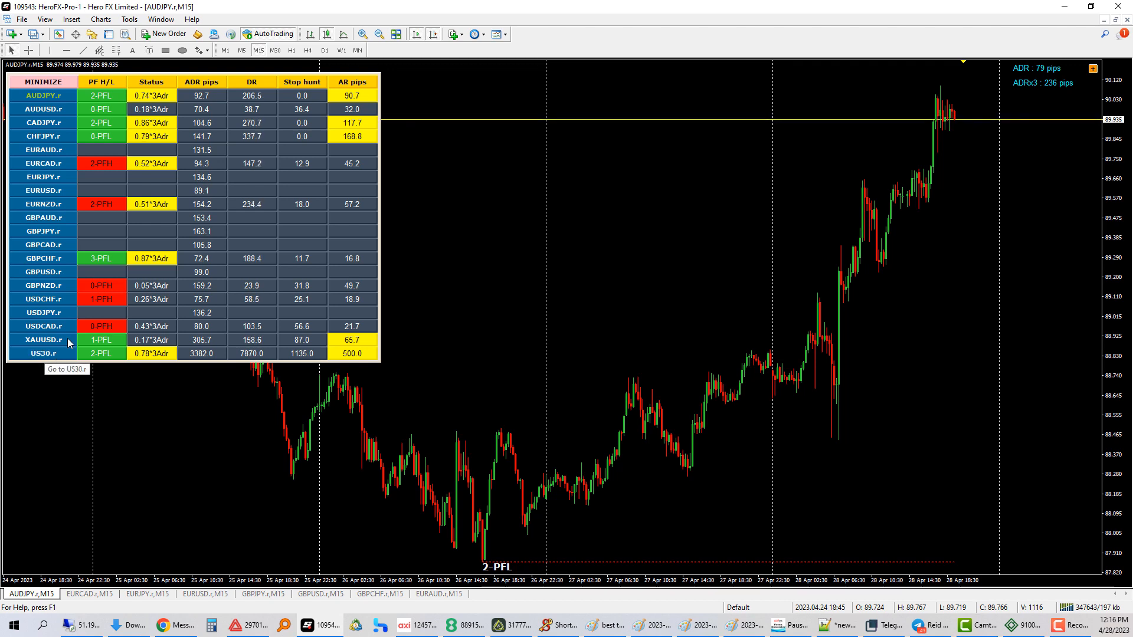
pyautogui.moveTo(630, 405)
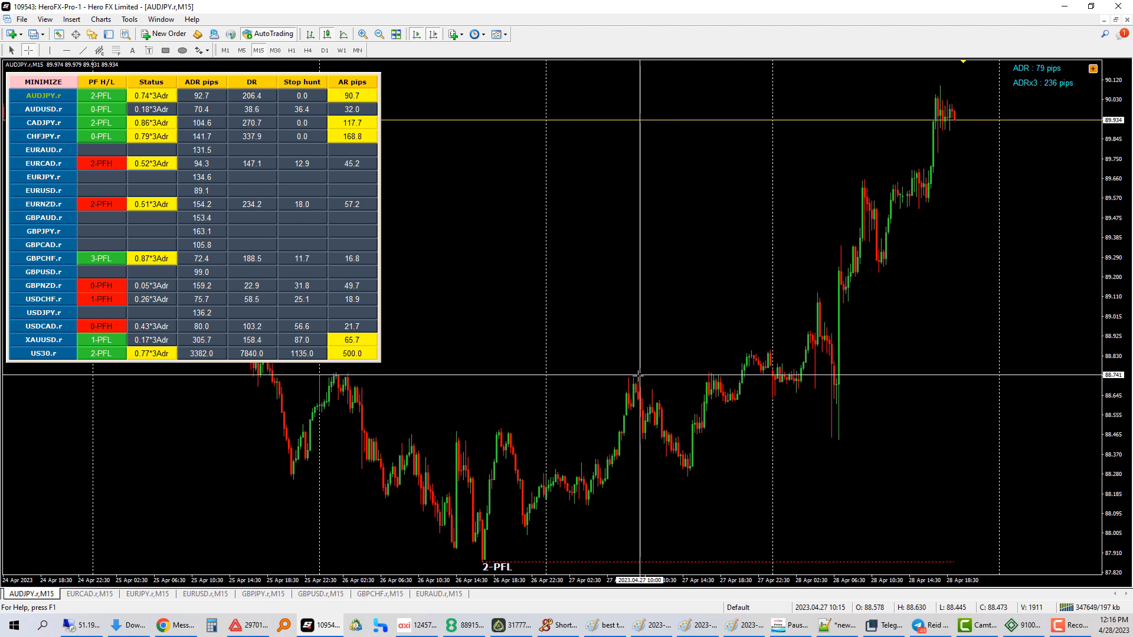
pyautogui.moveTo(743, 308)
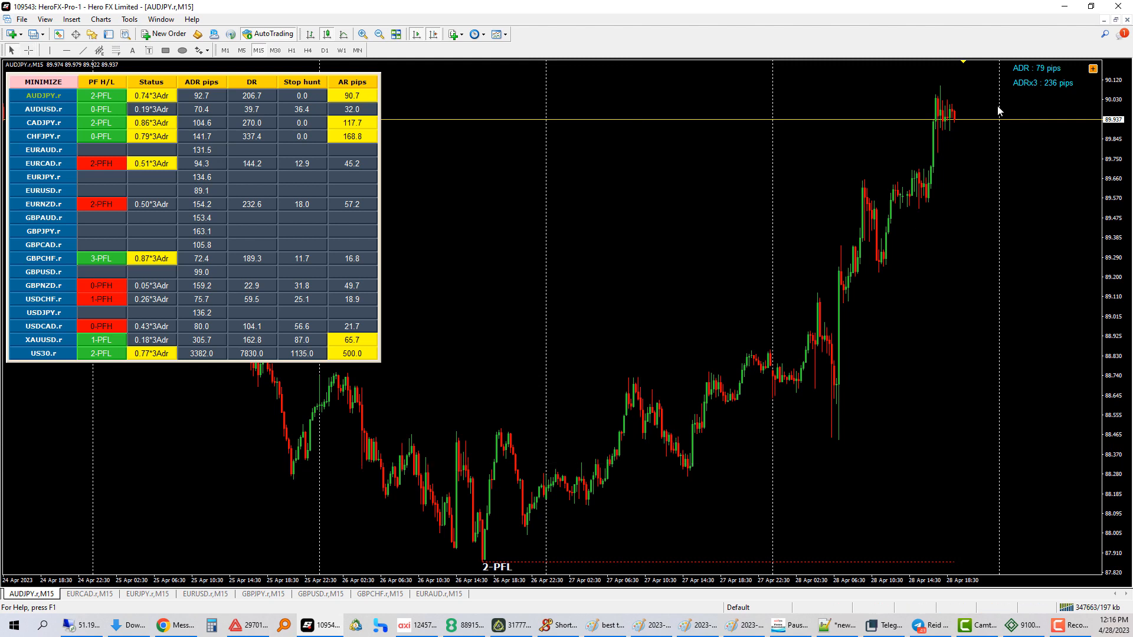
pyautogui.moveTo(954, 109)
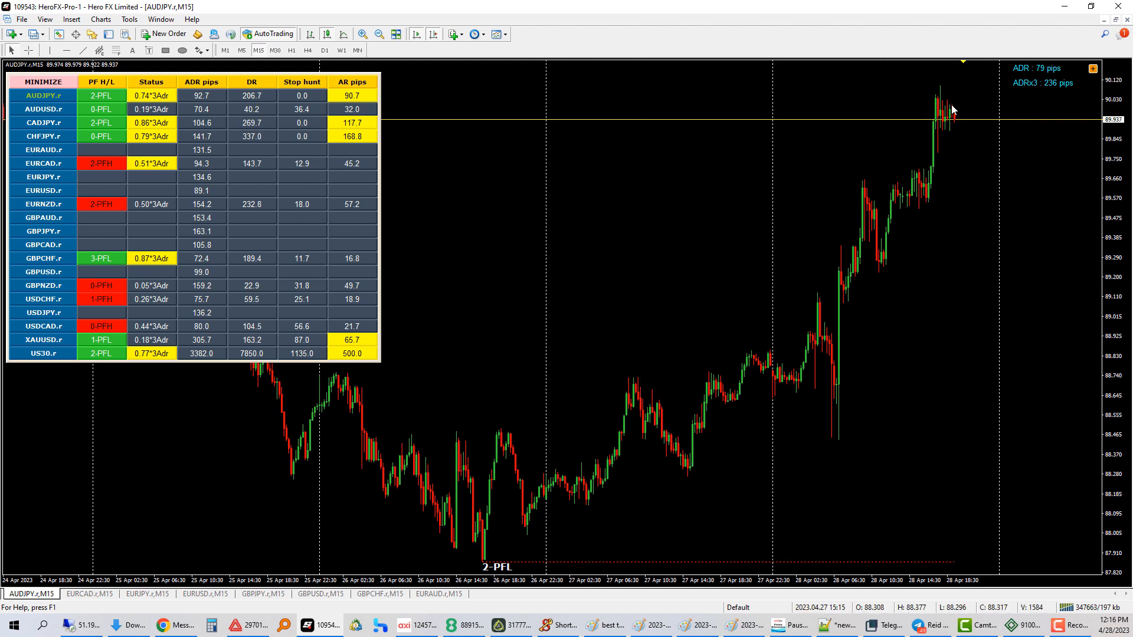
pyautogui.moveTo(720, 196)
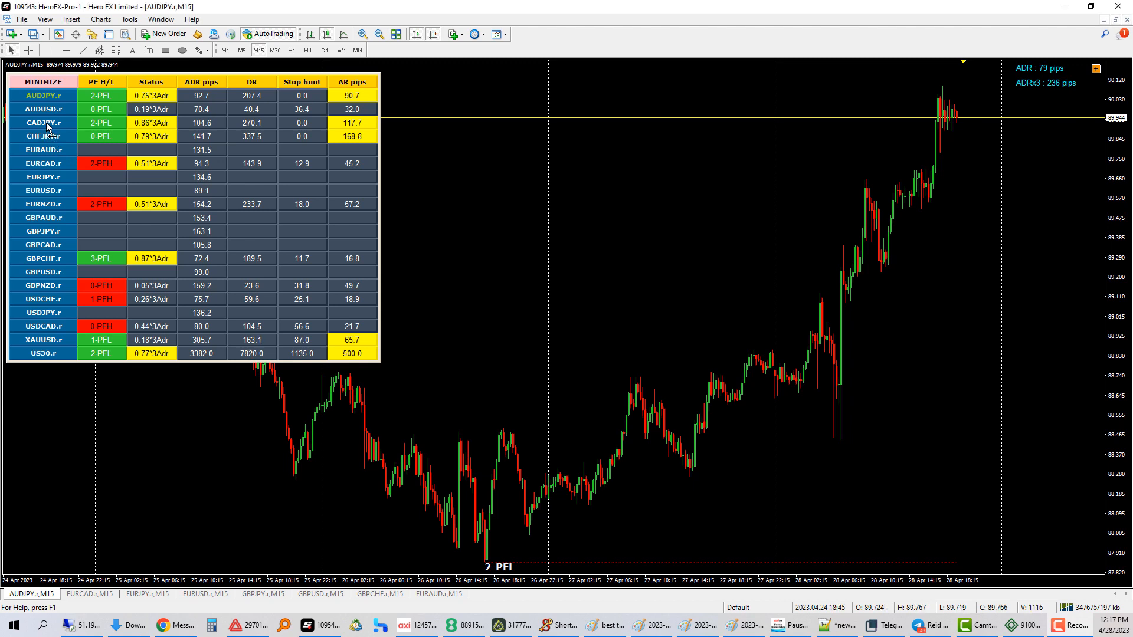
# - Open the CADJPY.r 15-minute chart from the ADR dashboard and inspect it
pyautogui.click(34, 128)
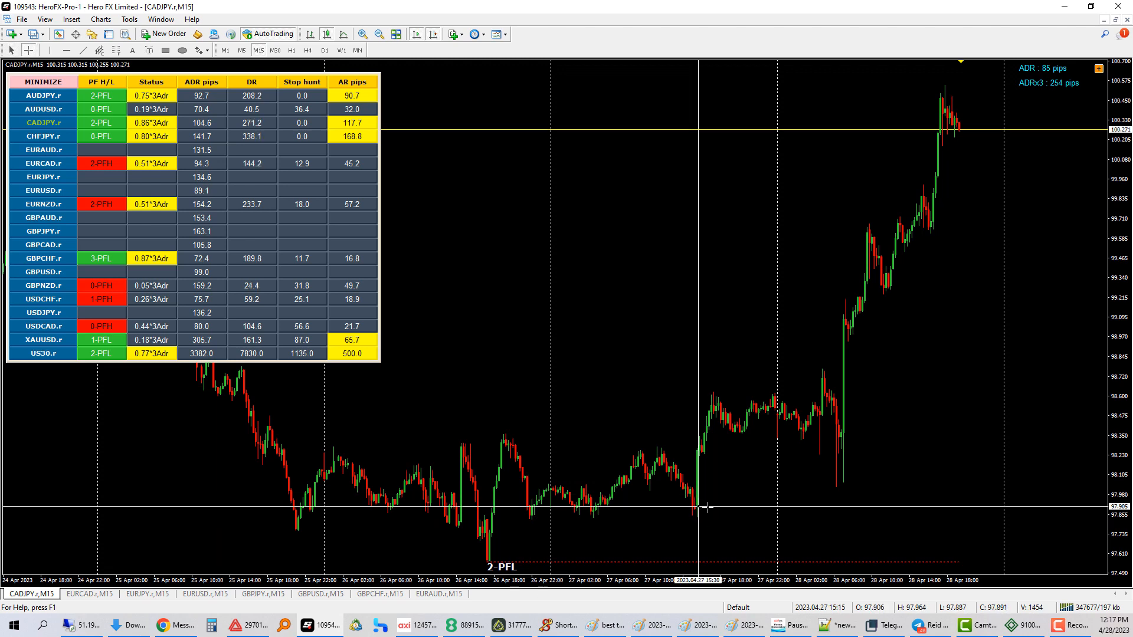
pyautogui.moveTo(714, 516); pyautogui.dragTo(947, 90)
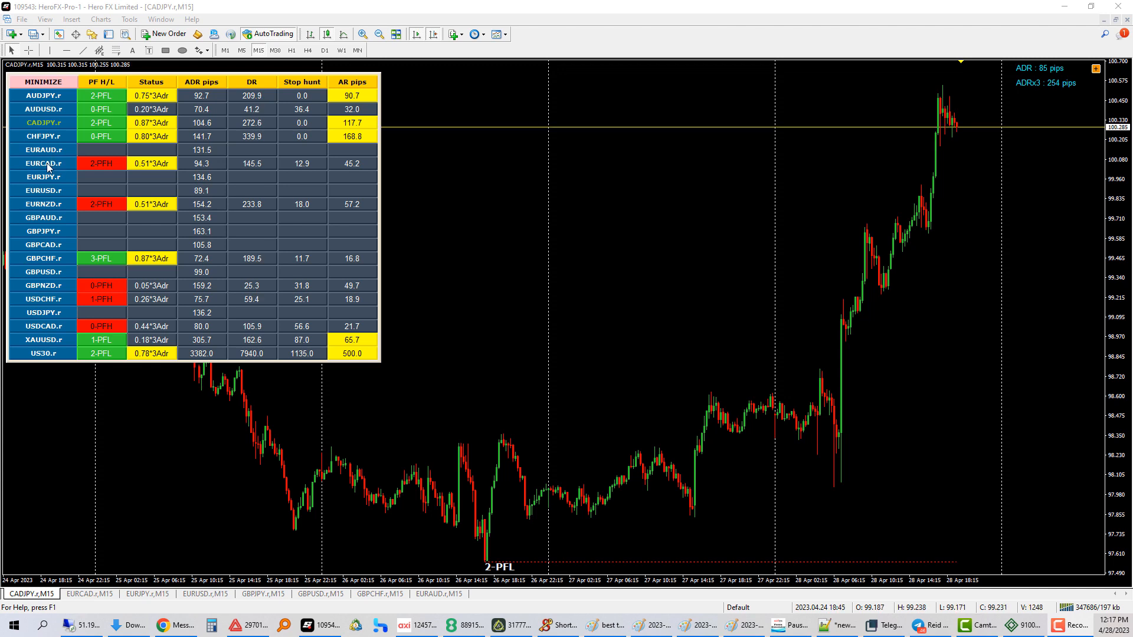
pyautogui.moveTo(49, 167)
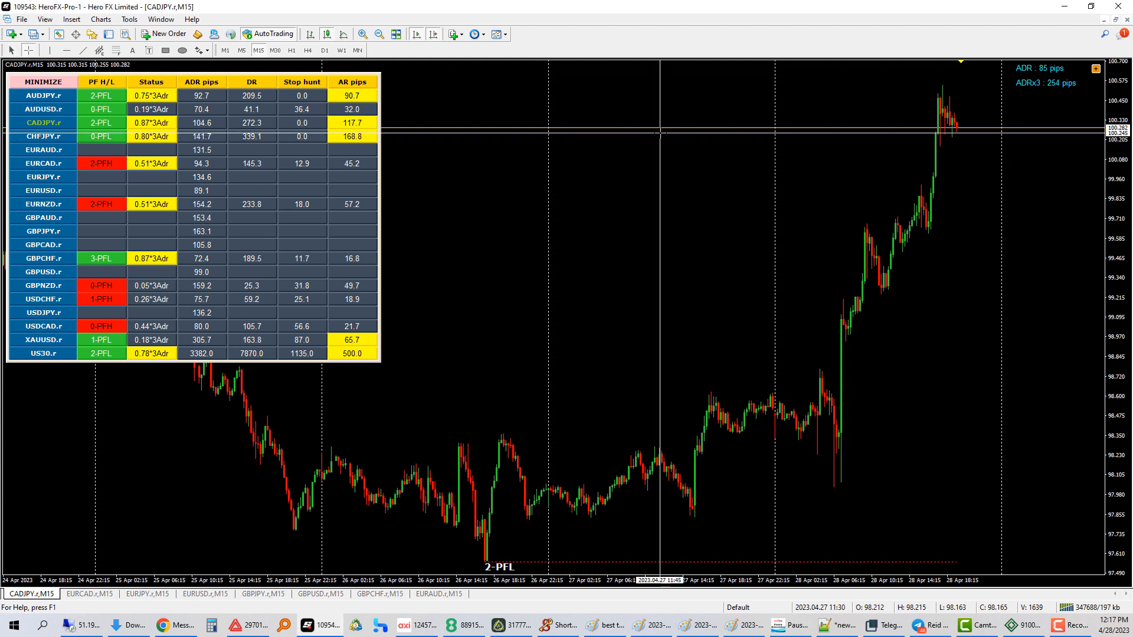
pyautogui.moveTo(655, 127)
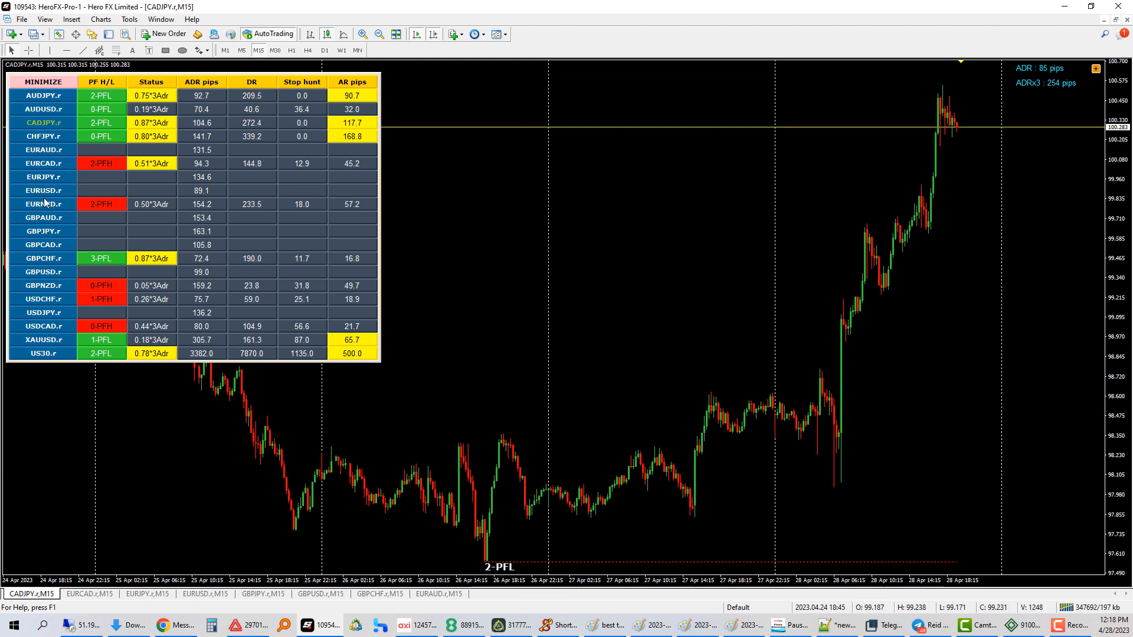
pyautogui.moveTo(105, 140)
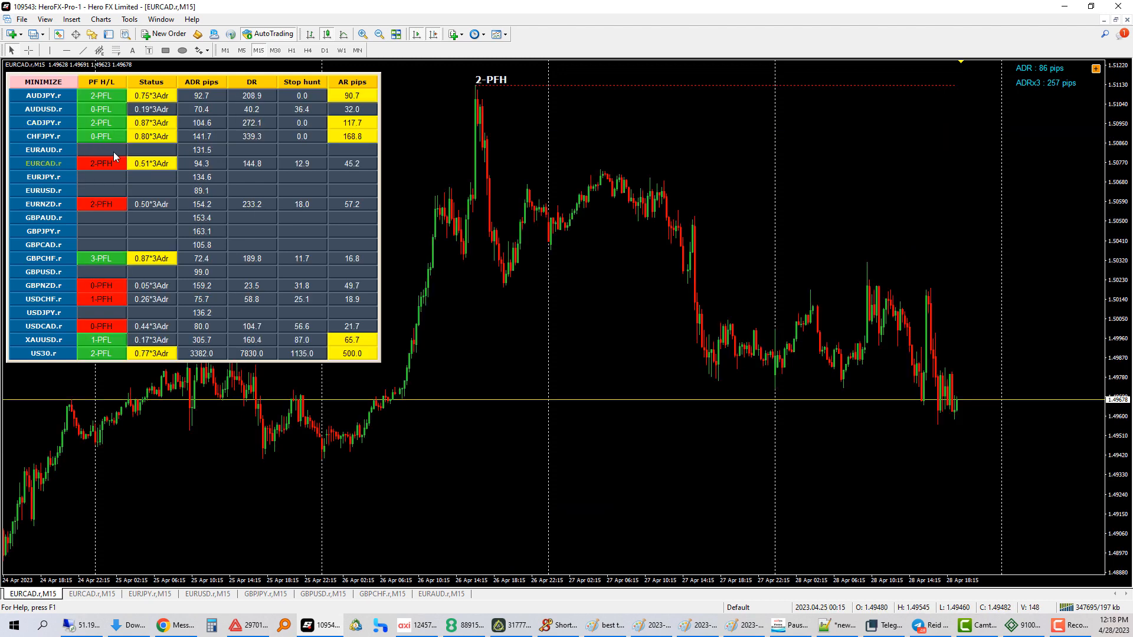
pyautogui.moveTo(104, 152)
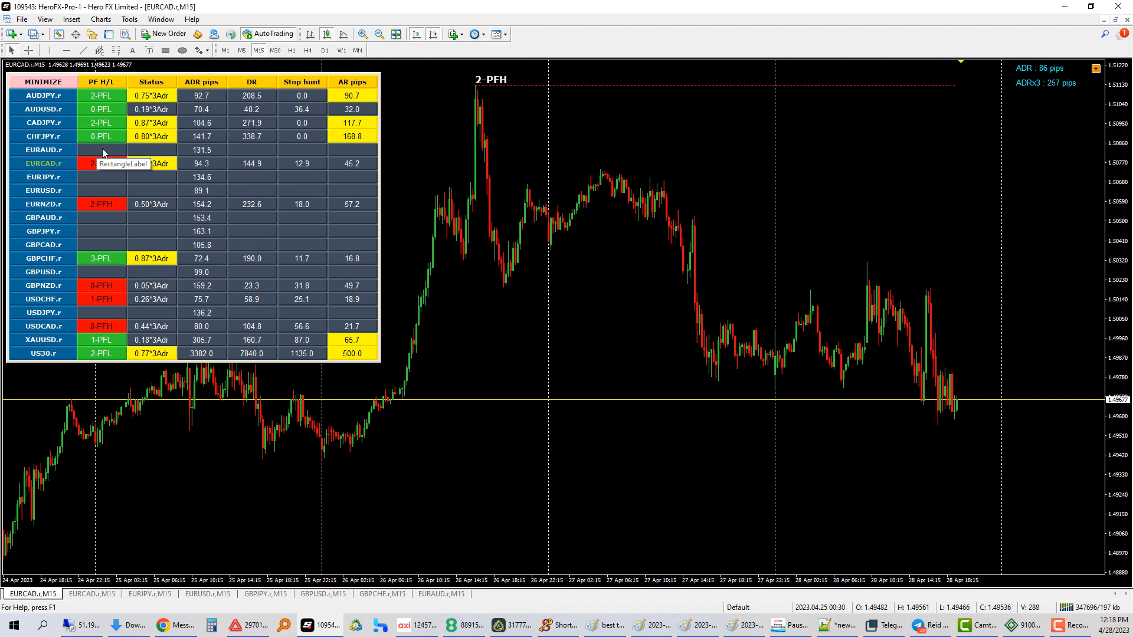
pyautogui.moveTo(476, 109)
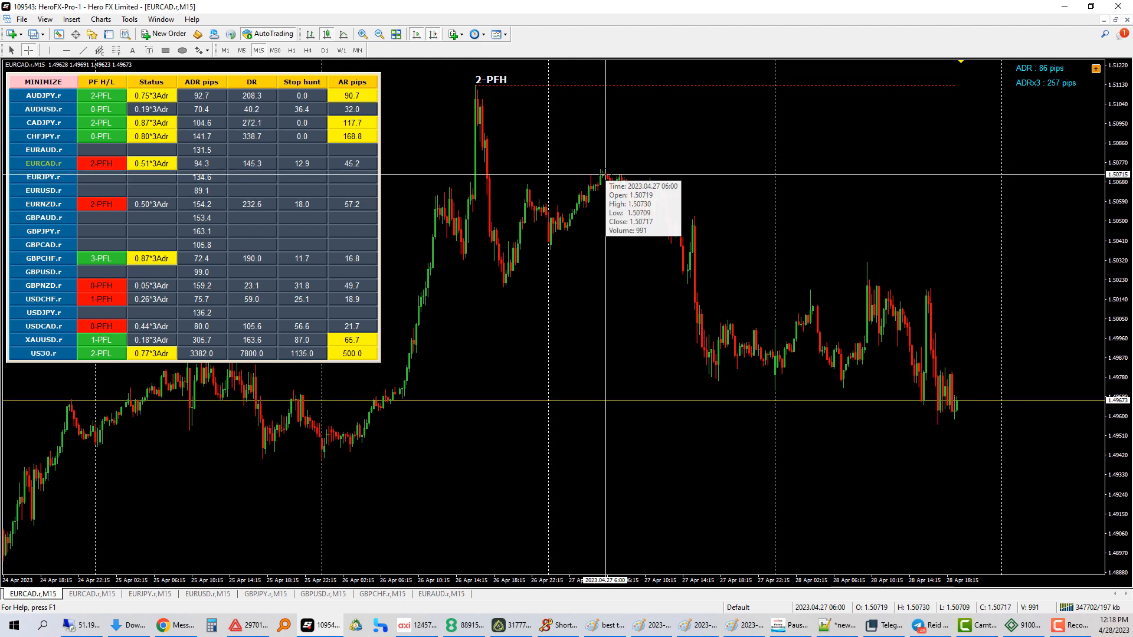
# - Bring the demo terminal forward with the EURCAD.pro M1 chart showing BUY and SELL signals
pyautogui.moveTo(603, 173); pyautogui.dragTo(952, 417)
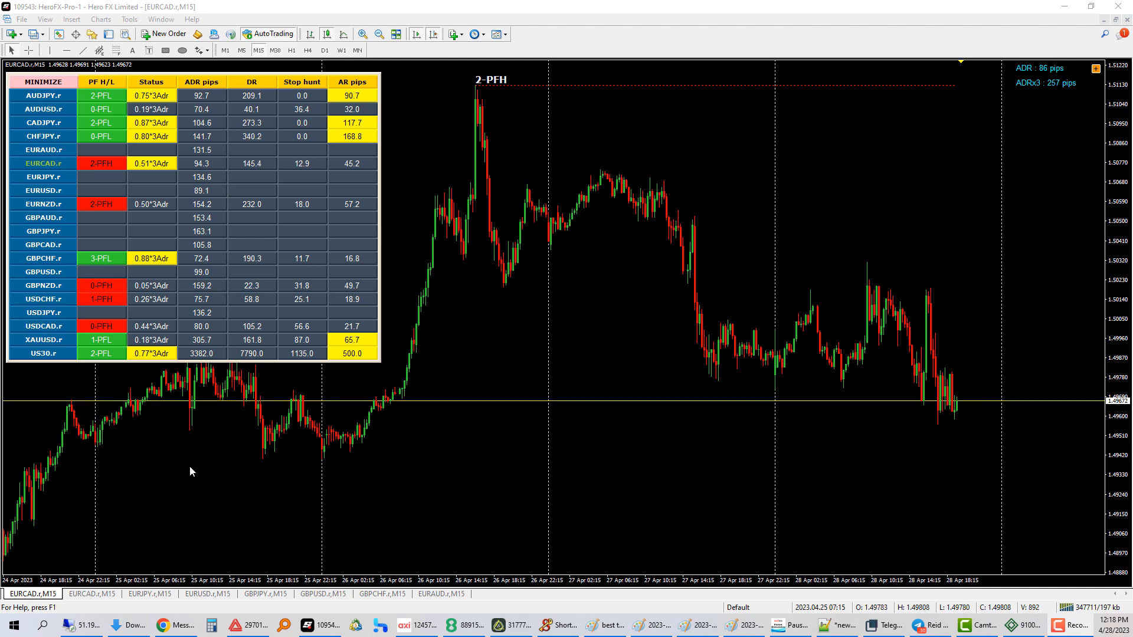
pyautogui.moveTo(461, 382)
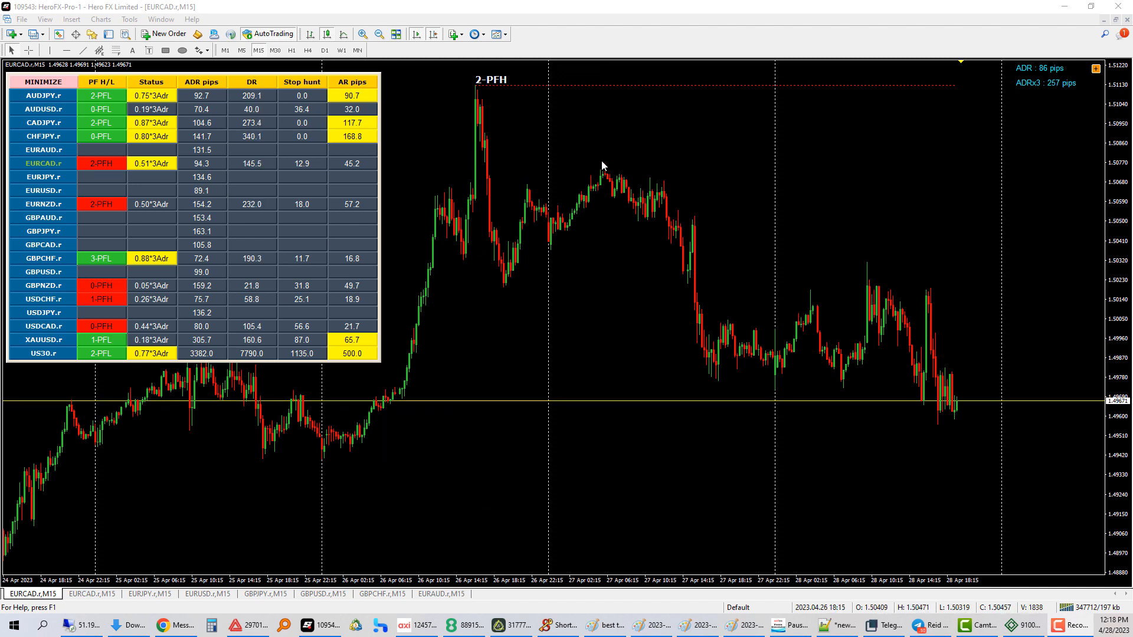
pyautogui.moveTo(574, 169)
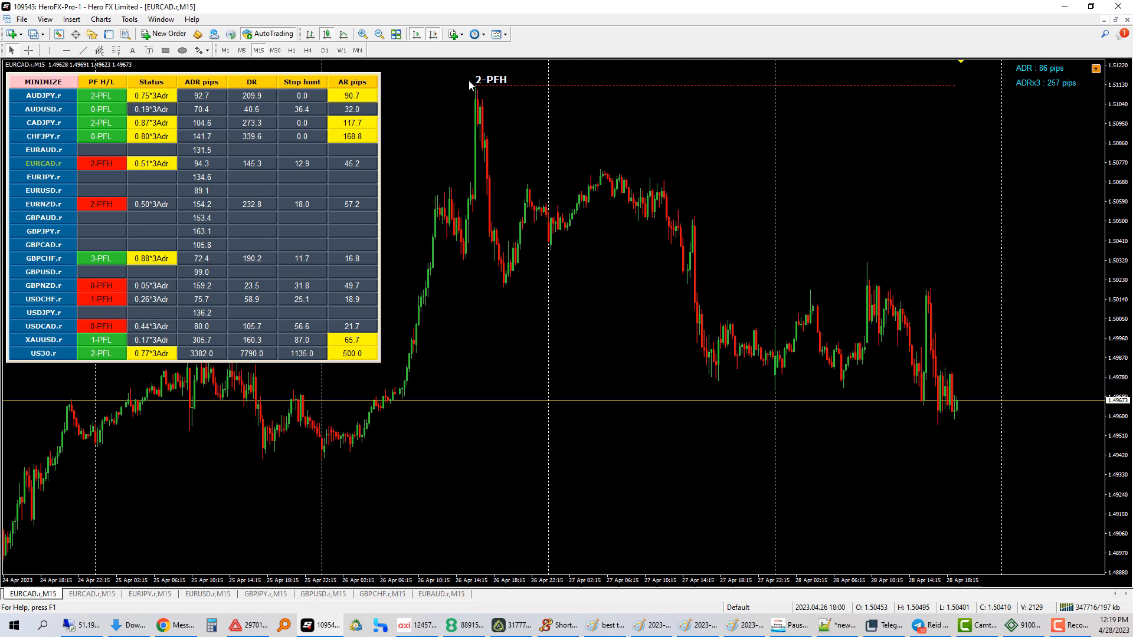
pyautogui.moveTo(618, 171); pyautogui.dragTo(915, 343)
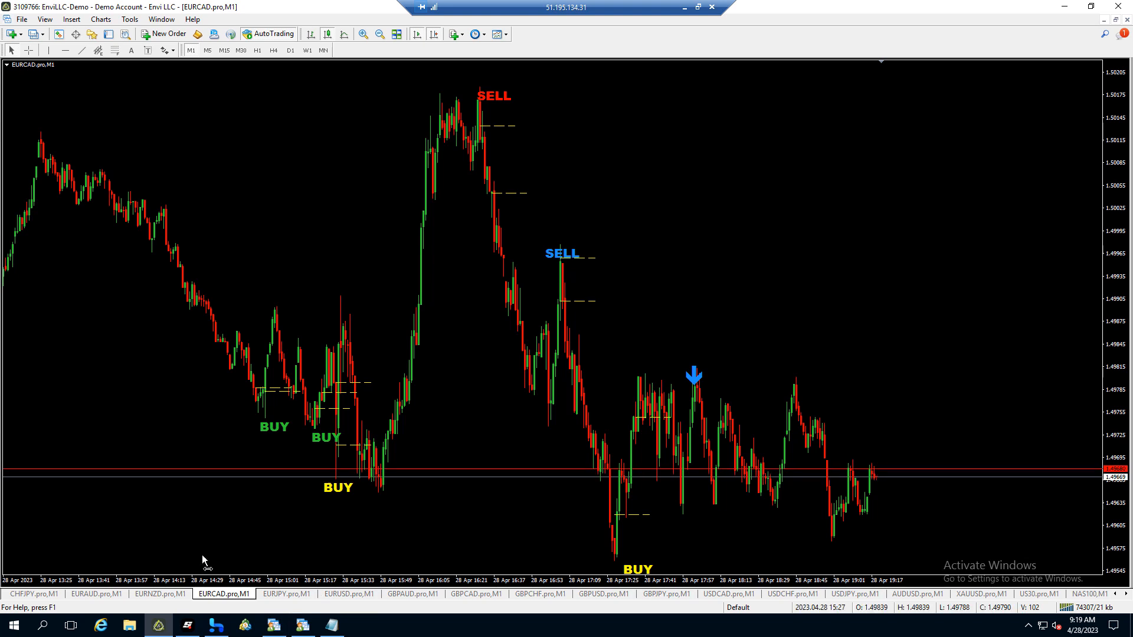
# - Review the EURCAD M1 signal history, then return to the HeroFX EURCAD M15 chart
pyautogui.click(376, 33)
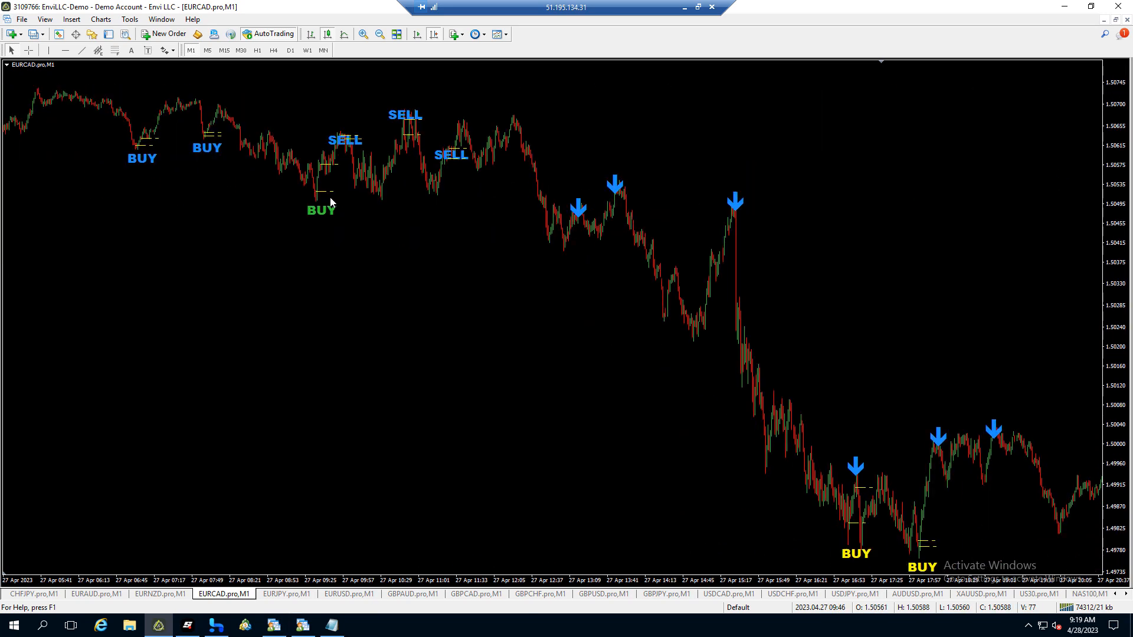
pyautogui.hscroll(-3)
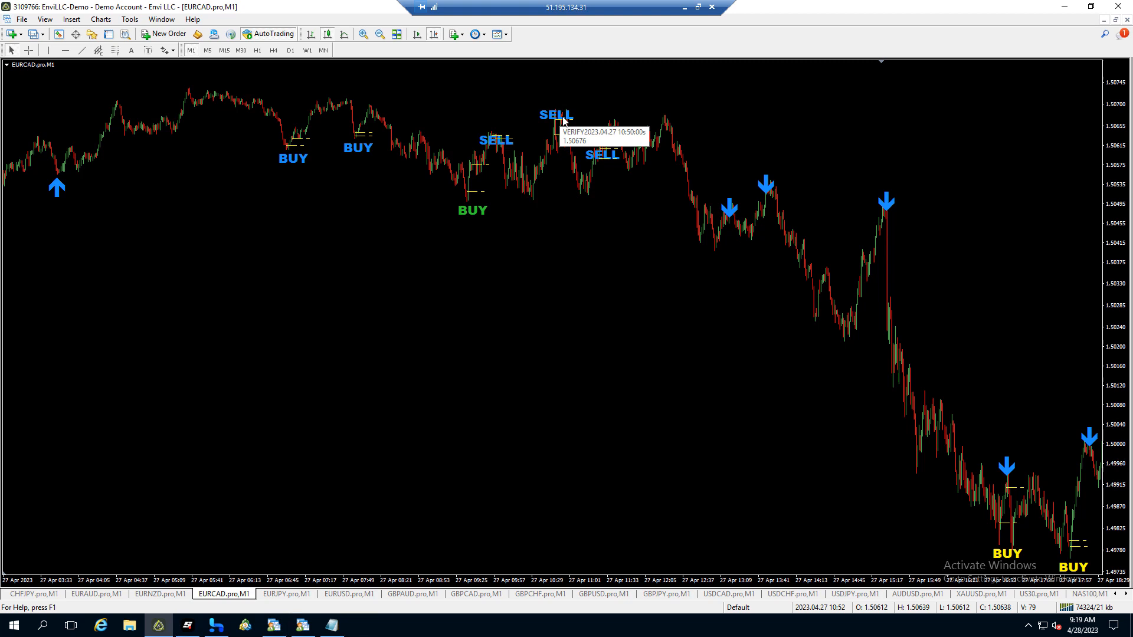
pyautogui.hscroll(3)
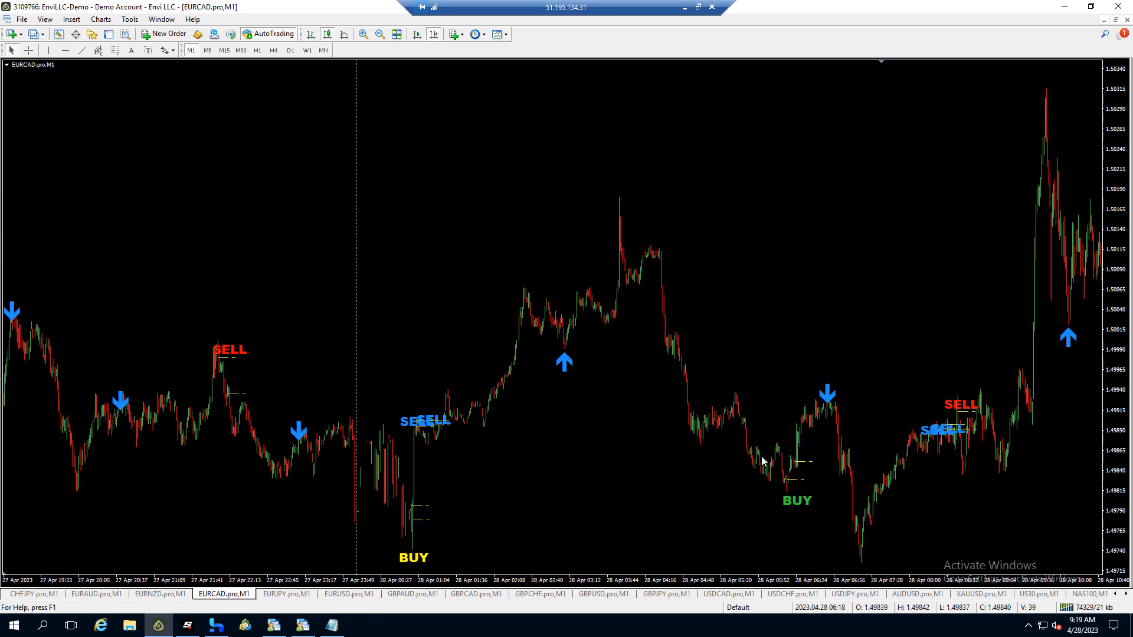
pyautogui.hscroll(3)
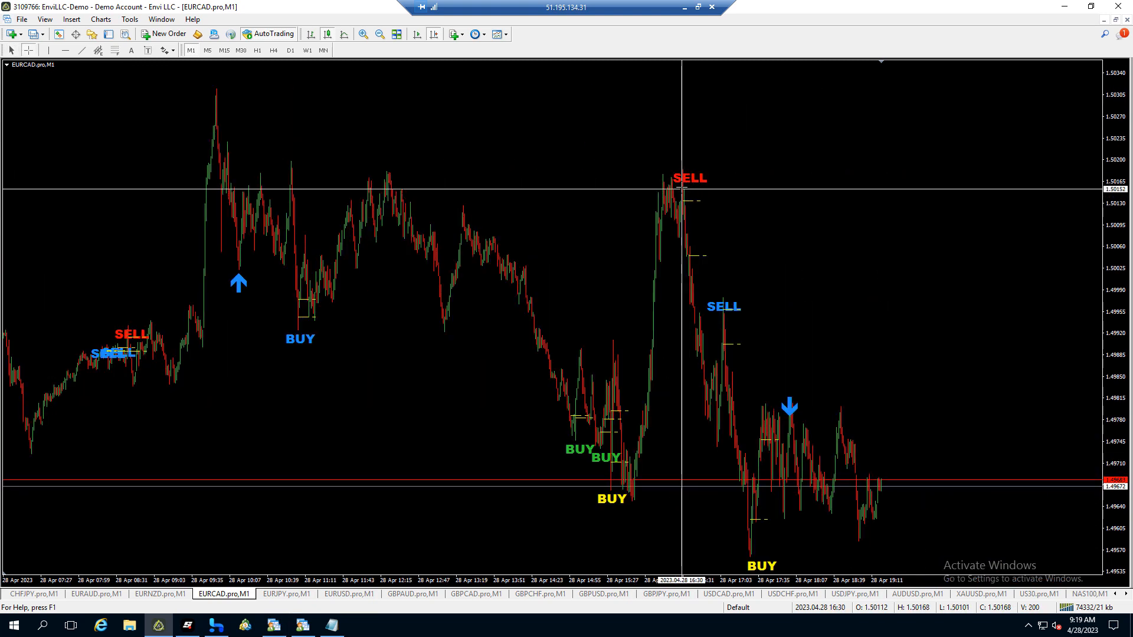
pyautogui.moveTo(698, 196); pyautogui.dragTo(763, 564)
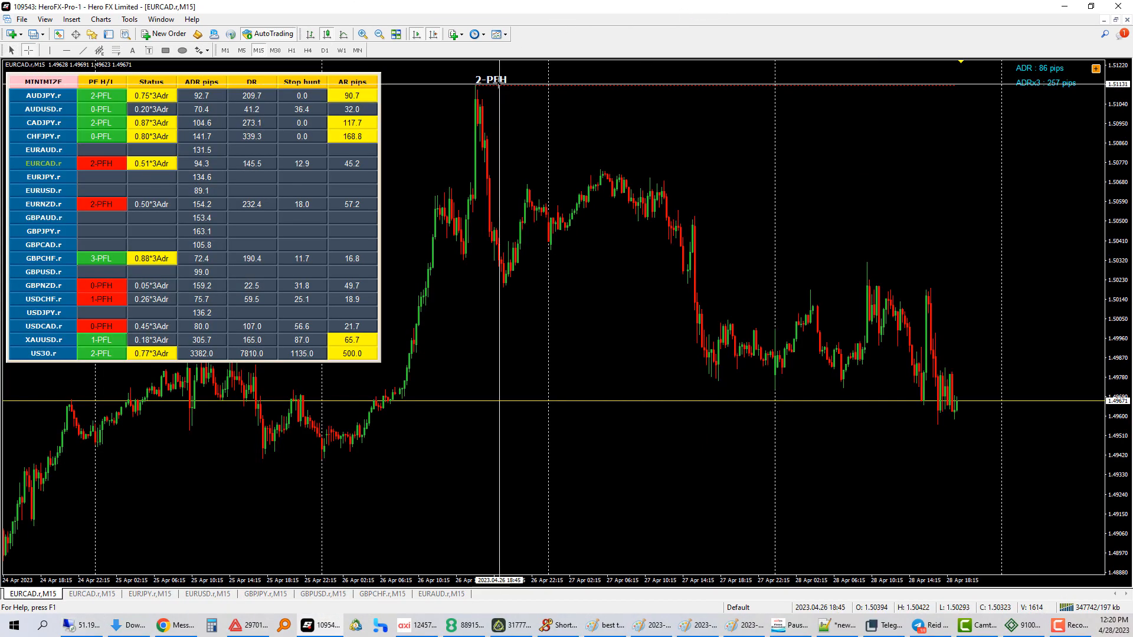
pyautogui.moveTo(602, 172); pyautogui.dragTo(966, 431)
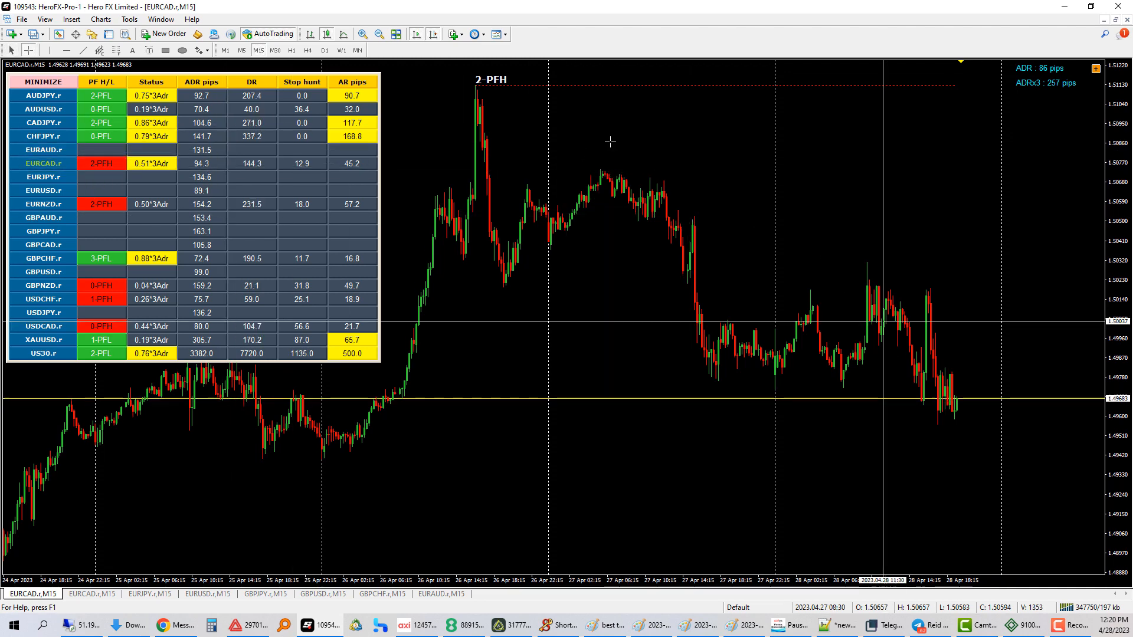
pyautogui.moveTo(605, 166)
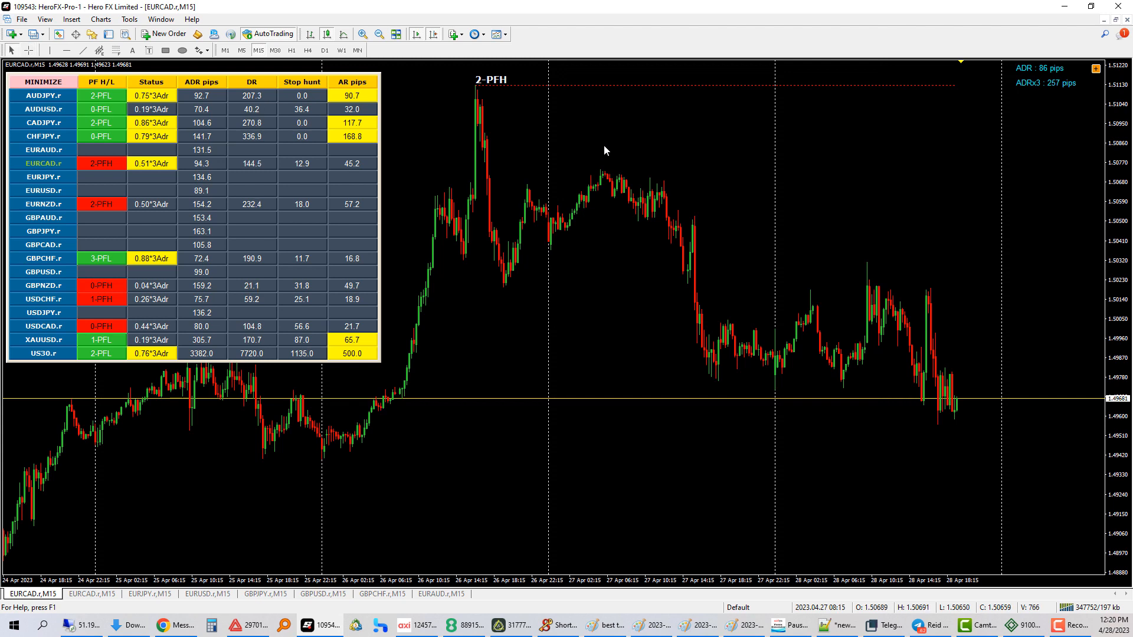